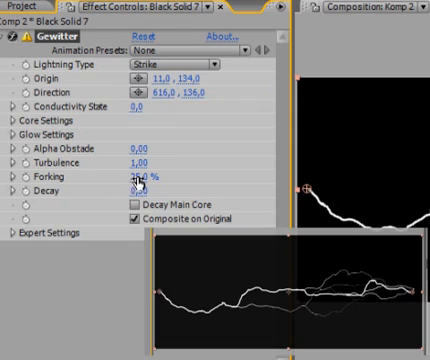
# Set the Lightning effect's Forking to 60% and Decay to 0.4.
pyautogui.click(130, 175)
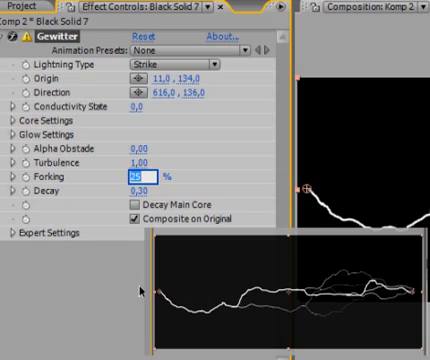
pyautogui.write('60.0')
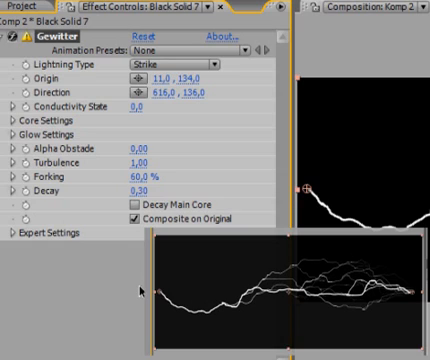
pyautogui.click(136, 187)
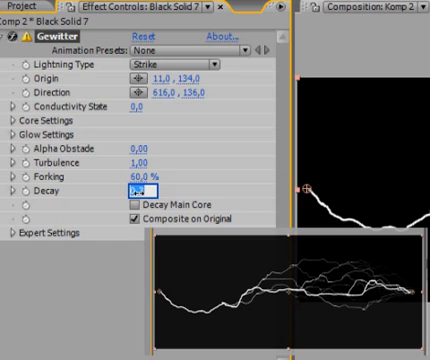
pyautogui.write('0.4')
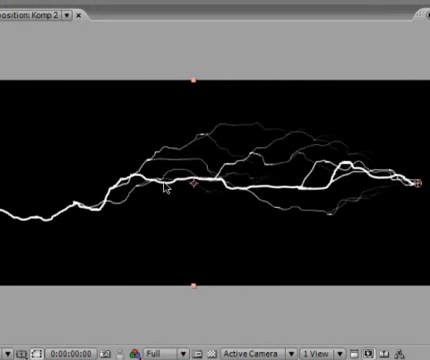
pyautogui.moveTo(418, 180)
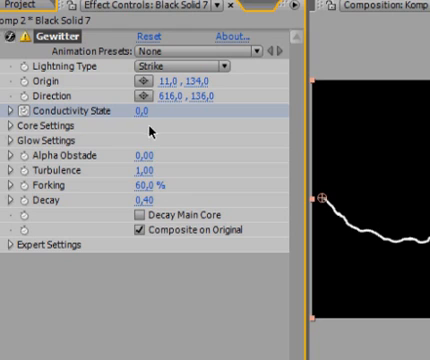
pyautogui.moveTo(150, 128)
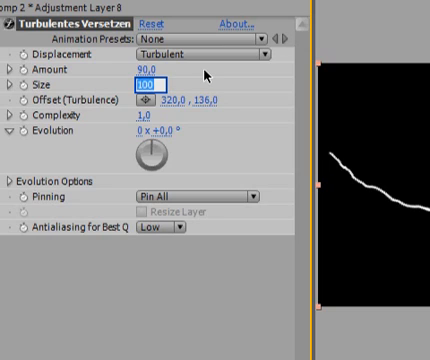
# Set the Turbulent Displace Size to 3.0.
pyautogui.write('3,0')
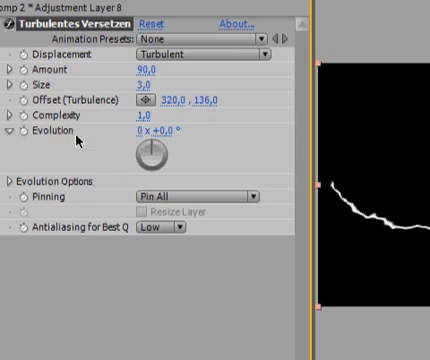
pyautogui.moveTo(55, 148)
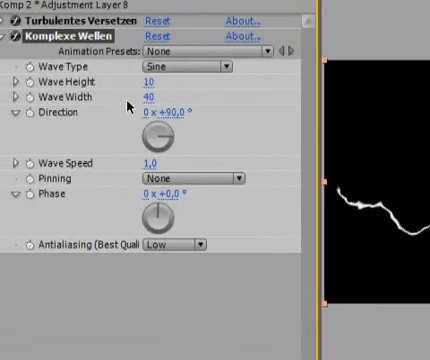
# Set the Wave Warp width to 50 and phase revolutions to -2.
pyautogui.doubleClick(152, 95)
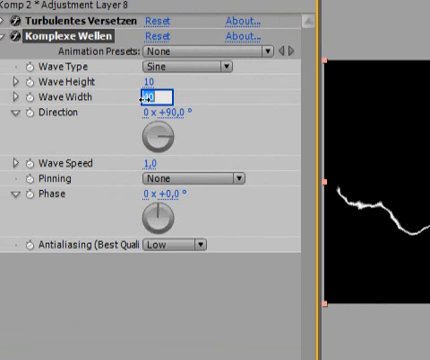
pyautogui.write('50')
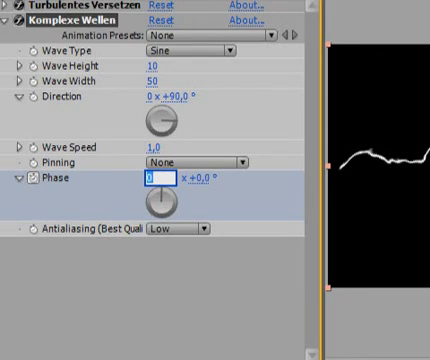
pyautogui.write('-2')
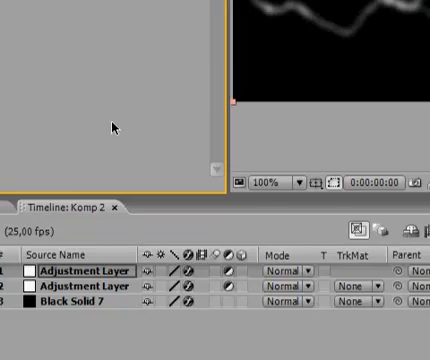
pyautogui.moveTo(275, 285)
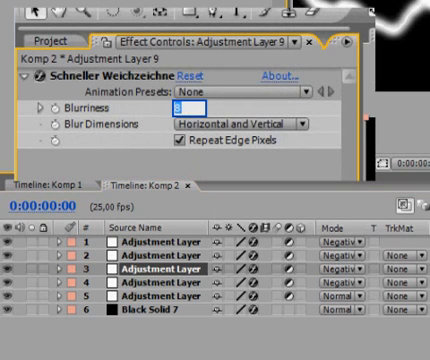
# Set the stacked Fast Blur blurriness values to 16, 8 and 180.
pyautogui.write('16,0')
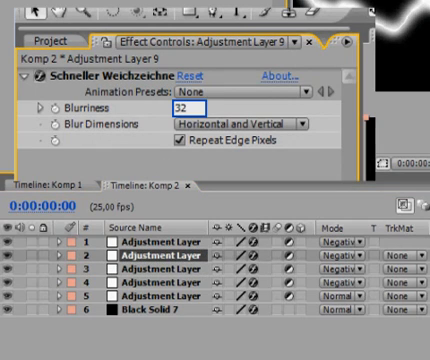
pyautogui.write('8.0')
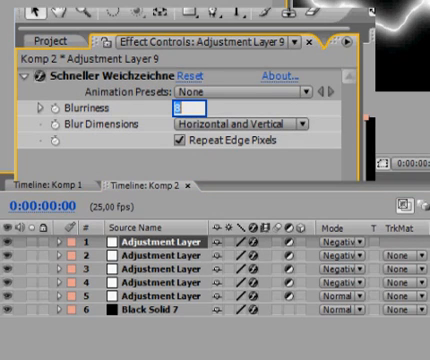
pyautogui.write('180,0')
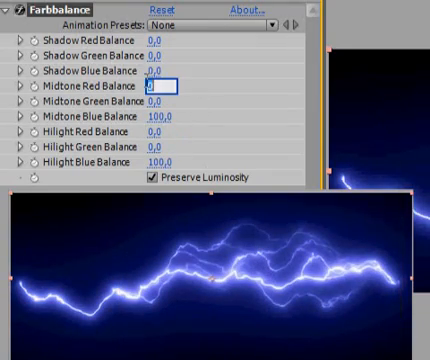
# Set the Color Balance midtone red balance to 20.
pyautogui.write('20,0')
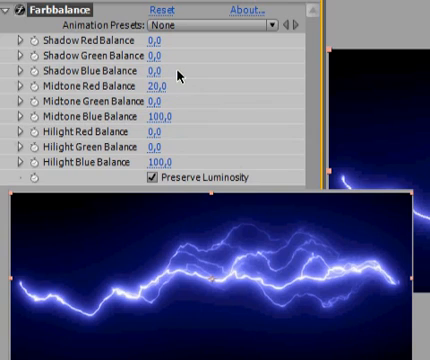